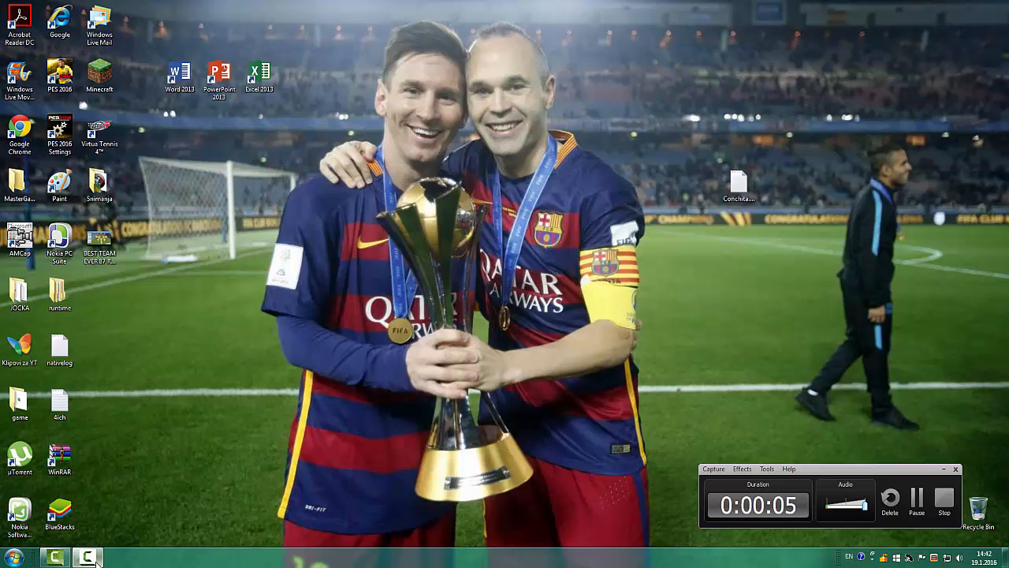
{"action": "mouse_move", "coordinate": [91, 488]}
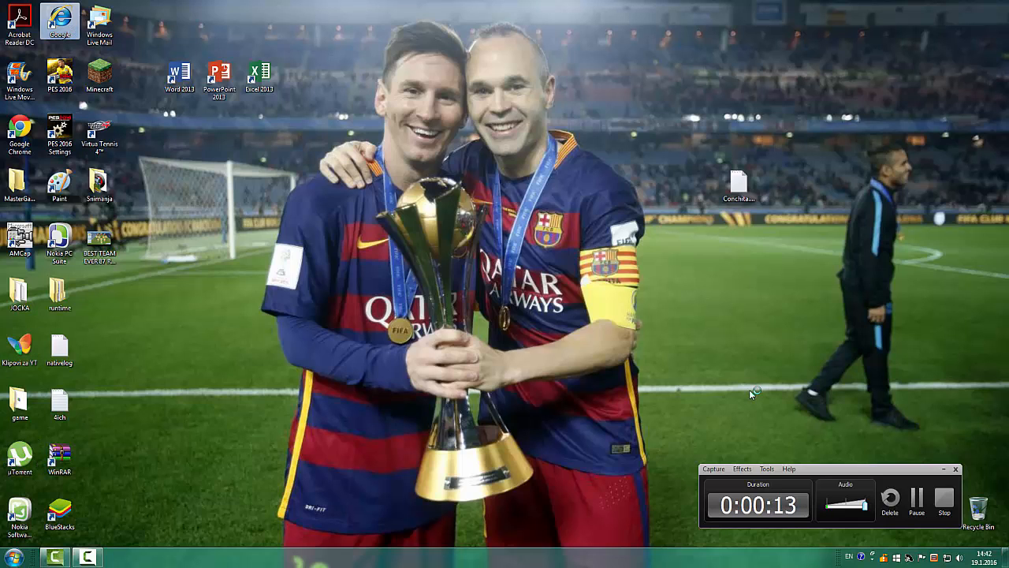
Launch Internet Explorer and search Google for 'minecraft'.
{"action": "double_click", "coordinate": [57, 22]}
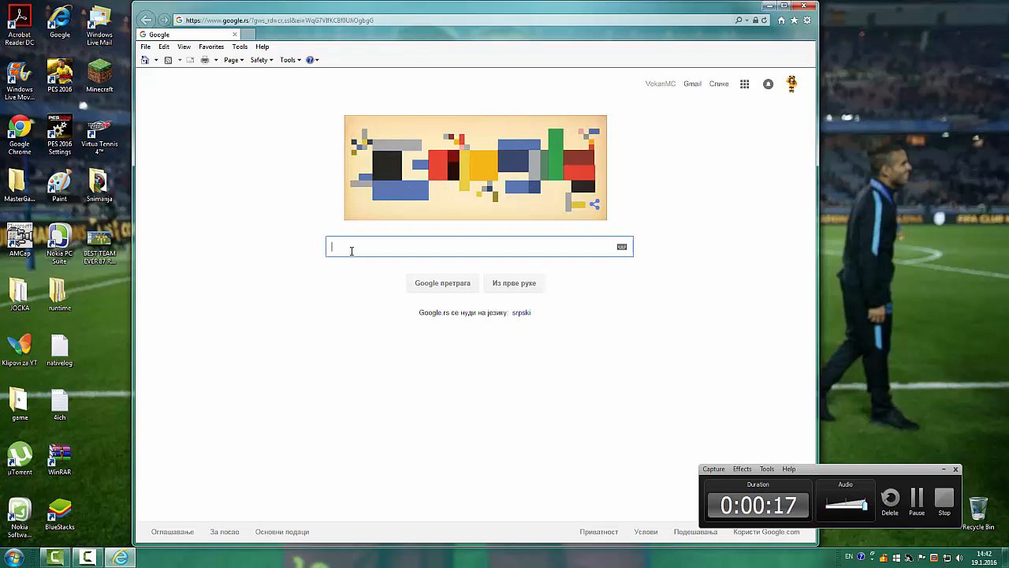
{"action": "mouse_move", "coordinate": [389, 251]}
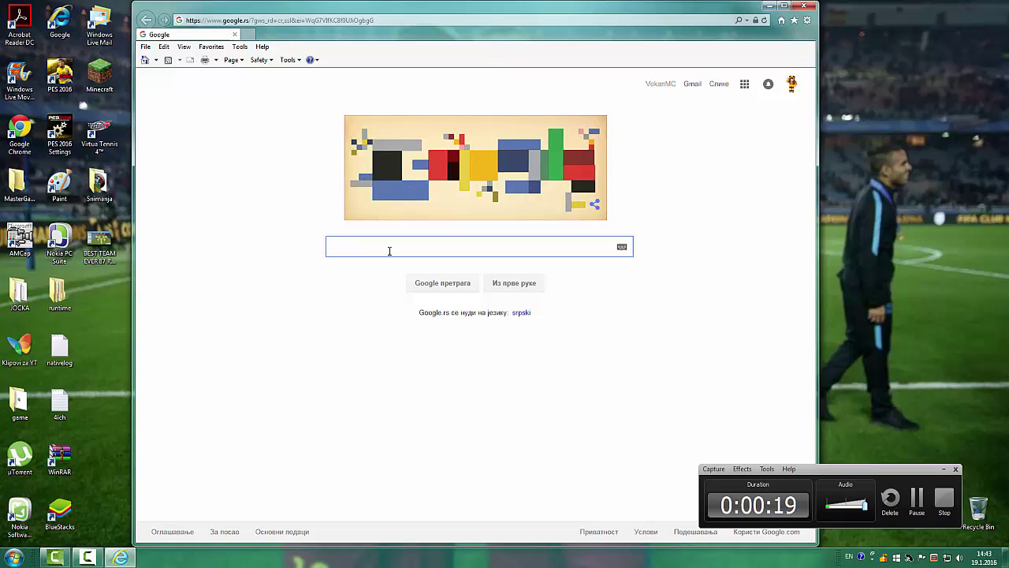
{"action": "type", "text": "minecraft"}
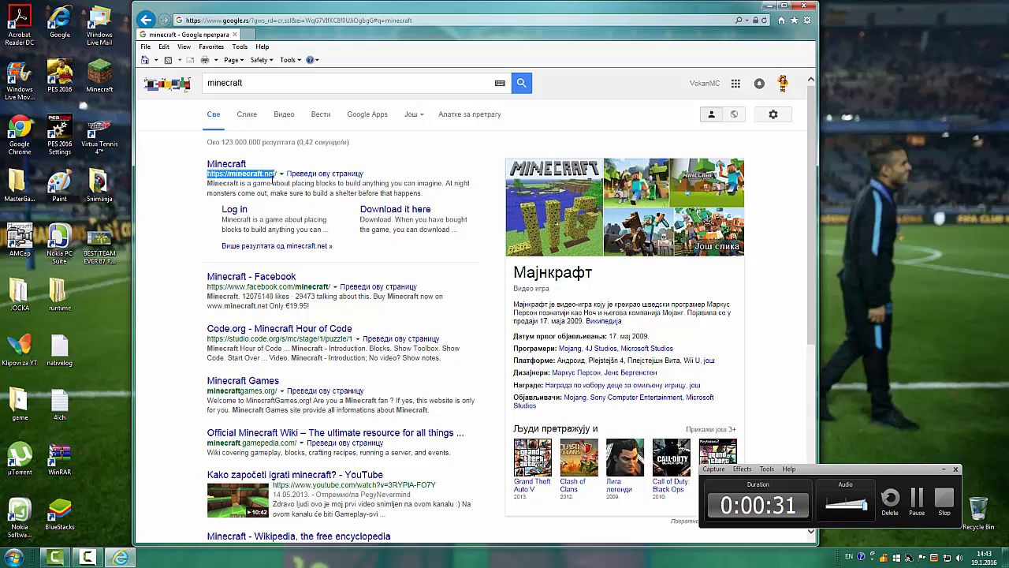
{"action": "mouse_move", "coordinate": [234, 175]}
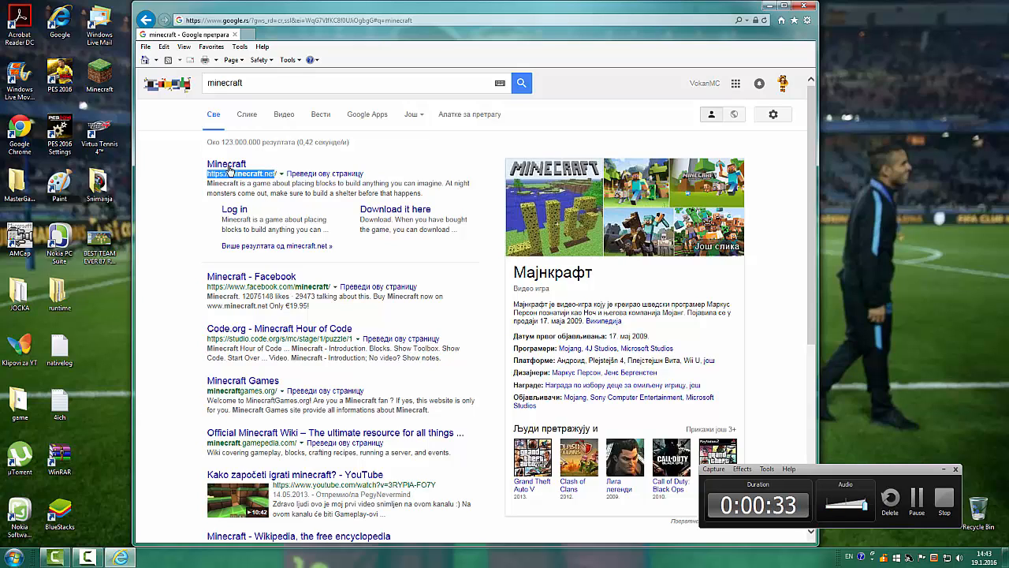
{"action": "mouse_move", "coordinate": [226, 164]}
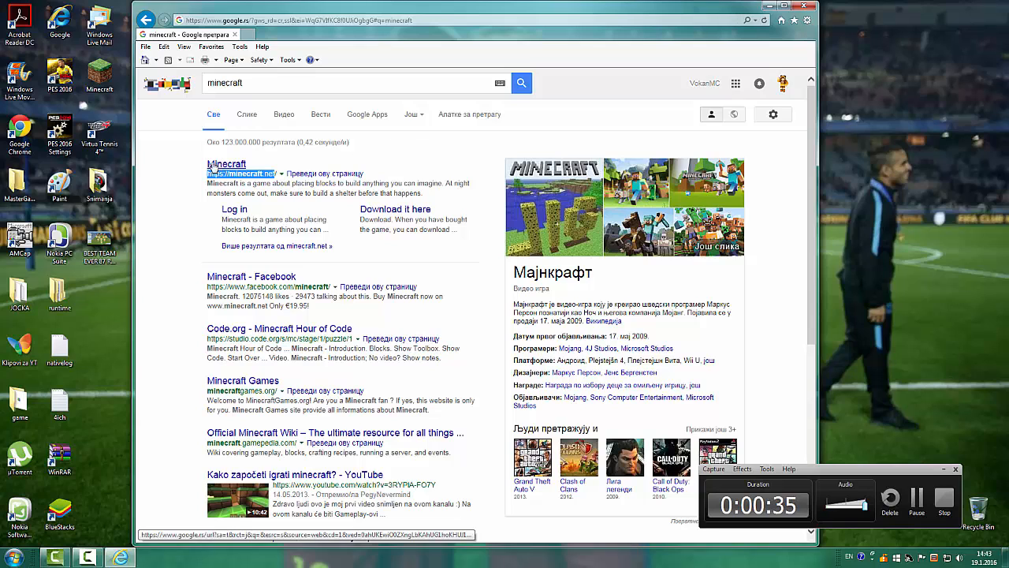
Open minecraft.net from the results and scroll down to reach its Download page.
{"action": "left_click", "coordinate": [227, 164]}
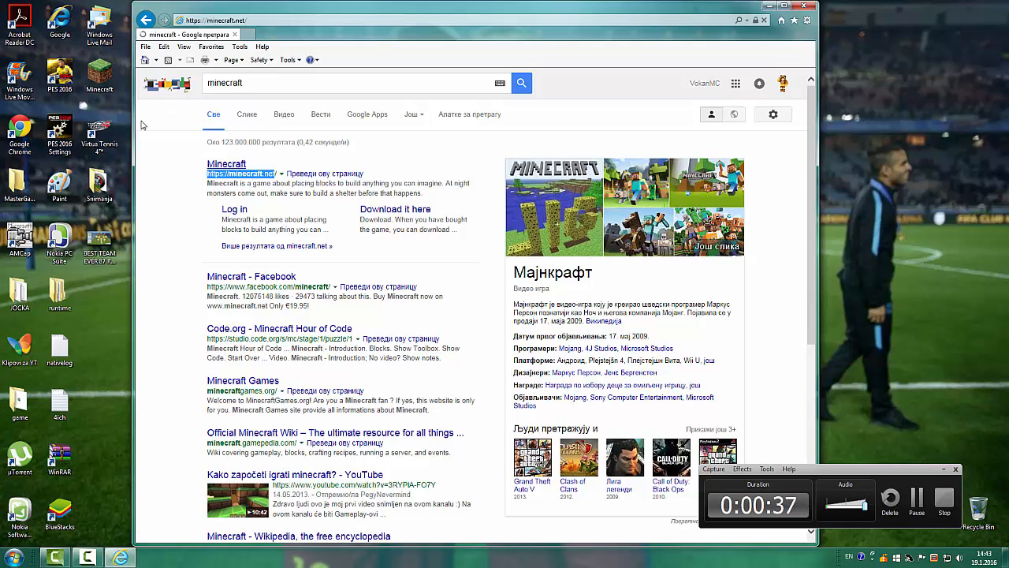
{"action": "left_click", "coordinate": [226, 163]}
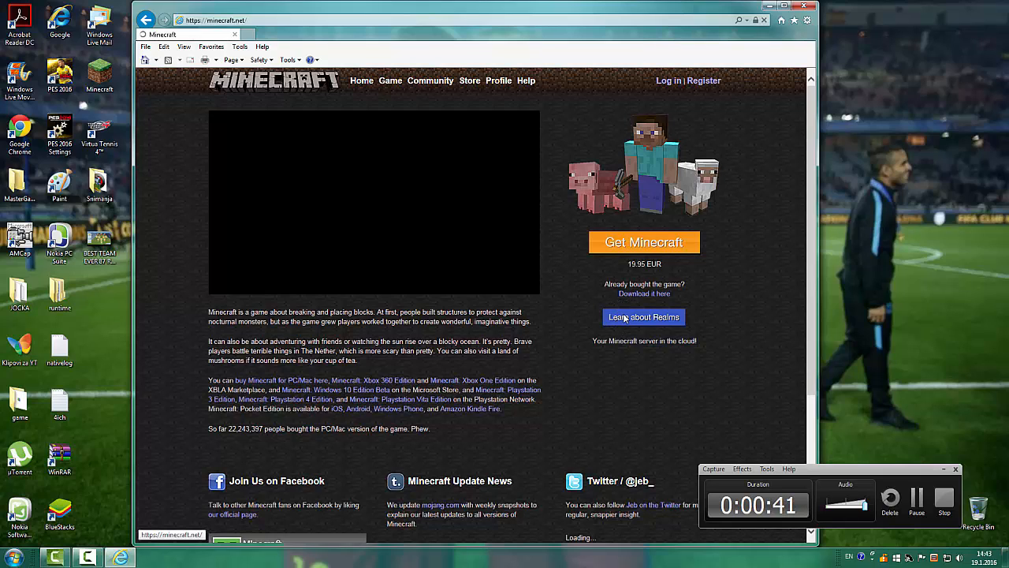
{"action": "mouse_move", "coordinate": [704, 304]}
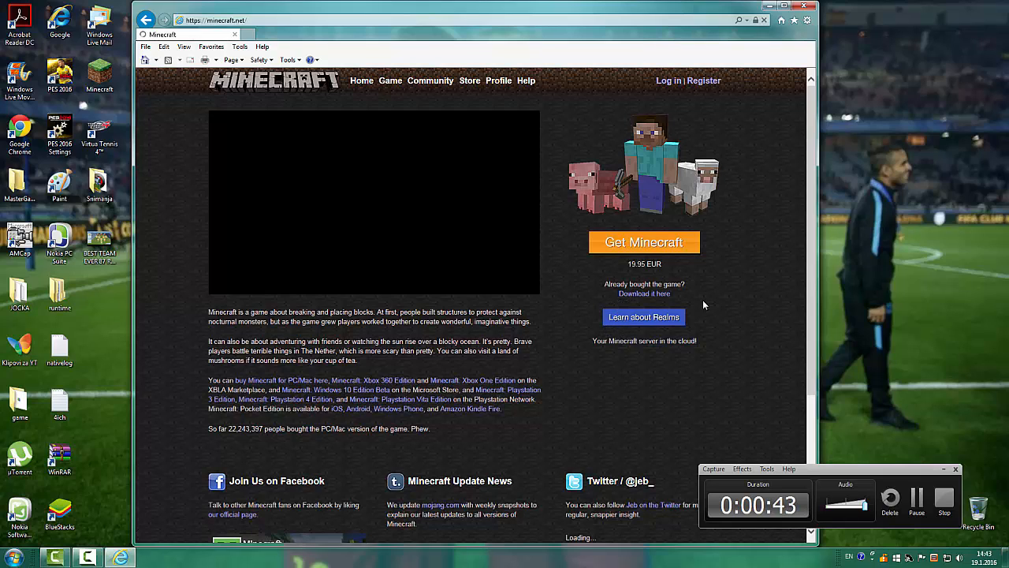
{"action": "mouse_move", "coordinate": [619, 240]}
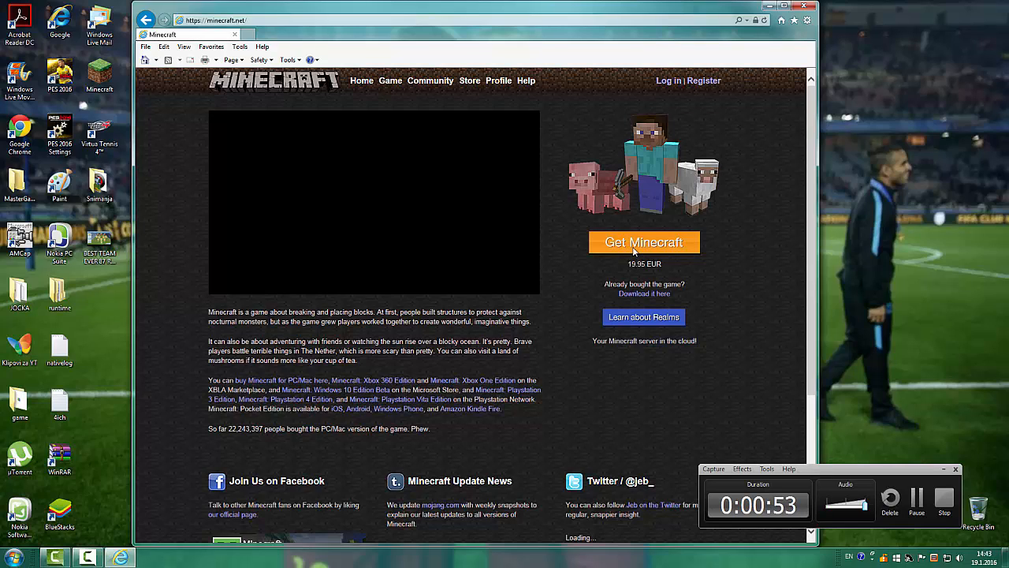
{"action": "left_click", "coordinate": [643, 242]}
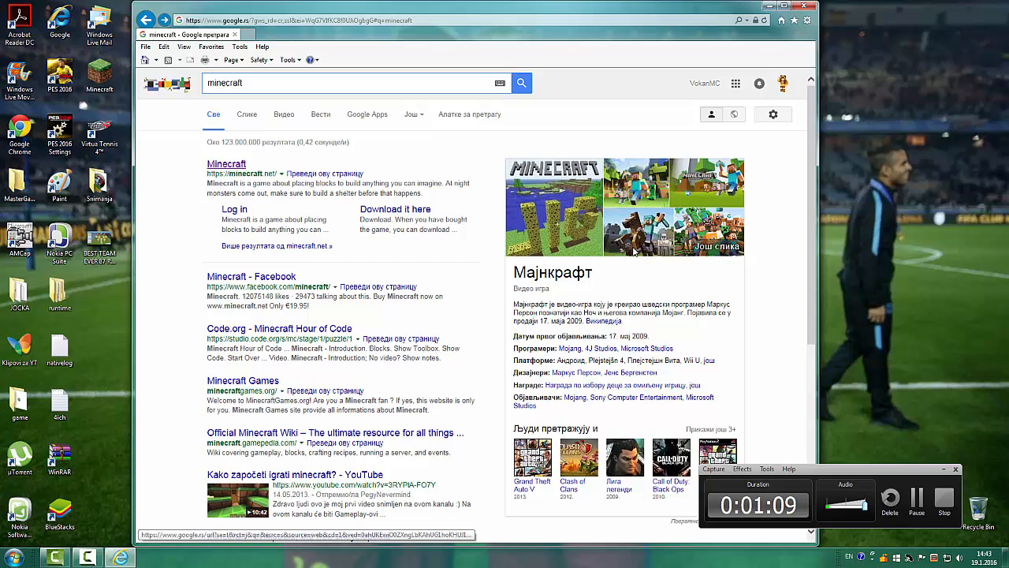
{"action": "left_click", "coordinate": [227, 164]}
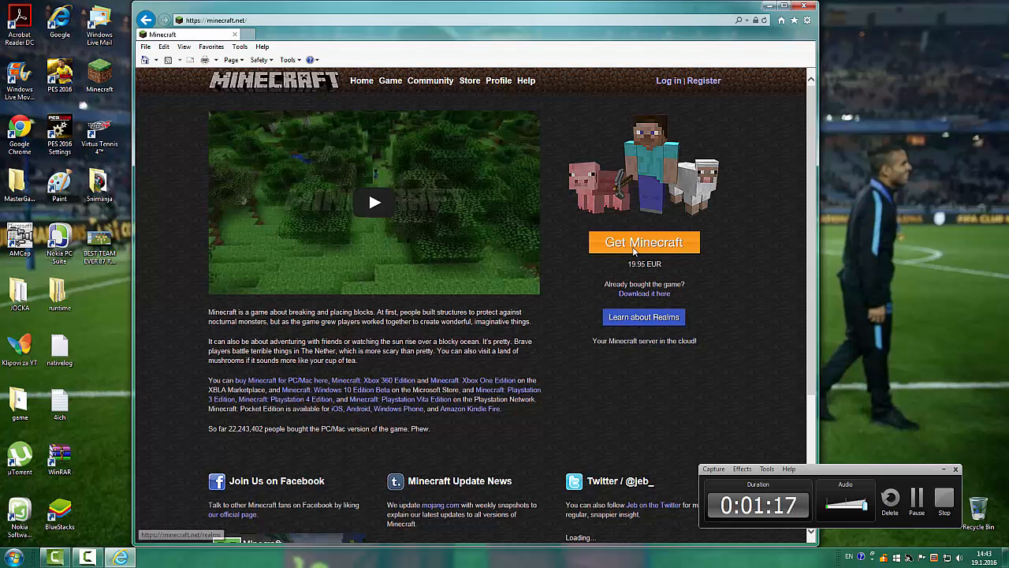
{"action": "scroll", "scroll_direction": "down", "scroll_amount": 3}
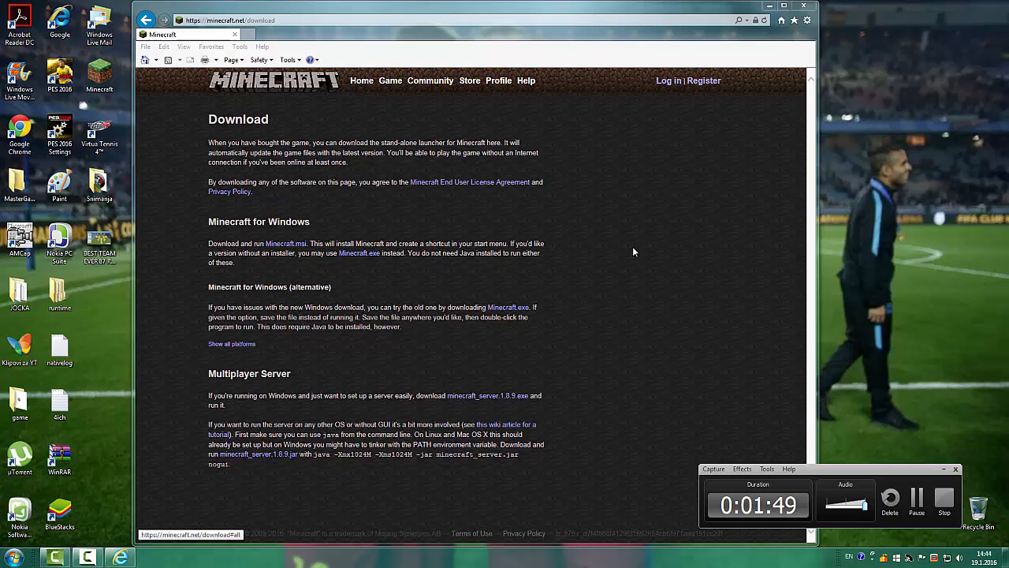
View the computer's System properties from the Start menu to confirm a 64-bit OS.
{"action": "left_click", "coordinate": [16, 555]}
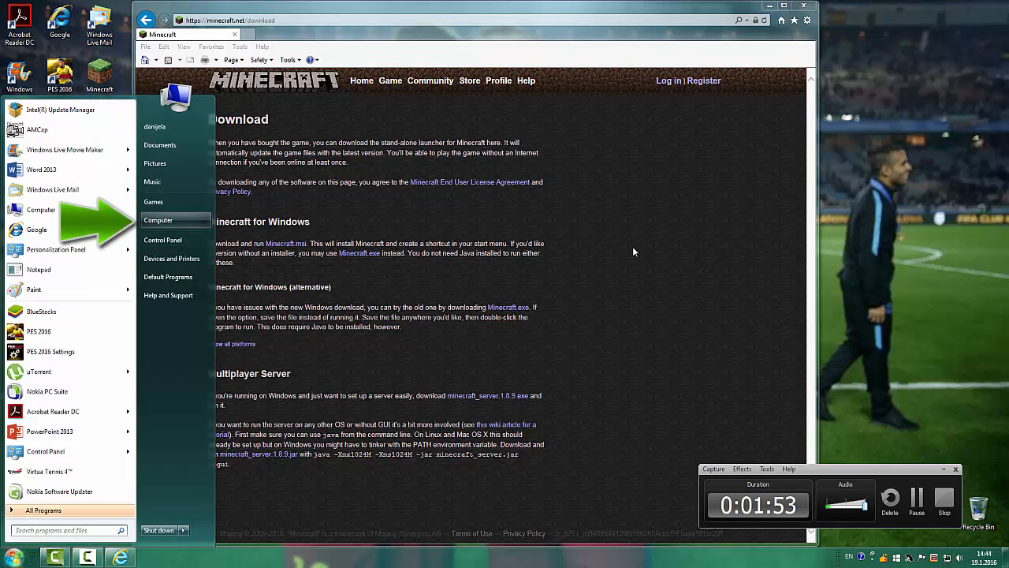
{"action": "right_click", "coordinate": [158, 220]}
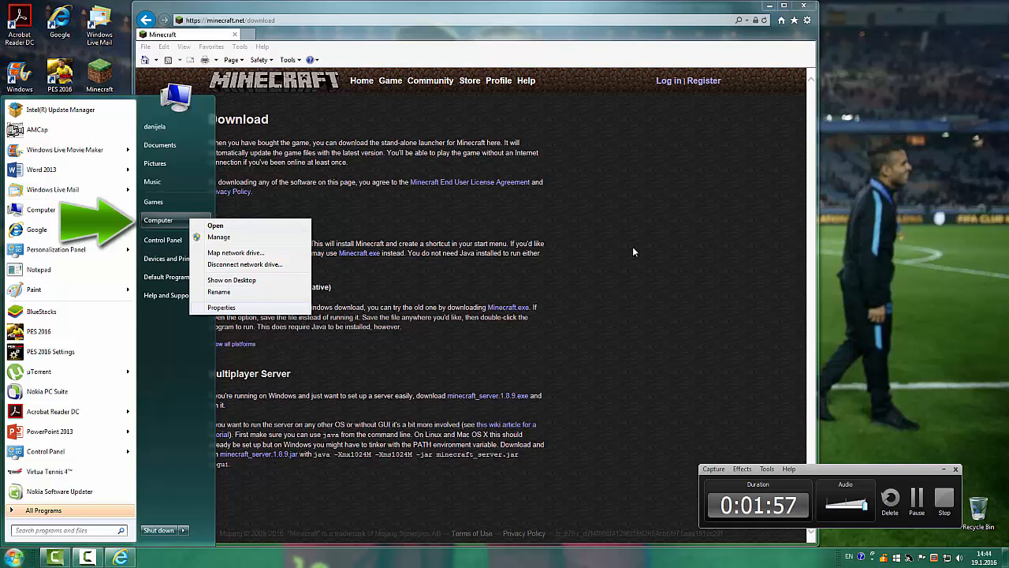
{"action": "left_click", "coordinate": [221, 307]}
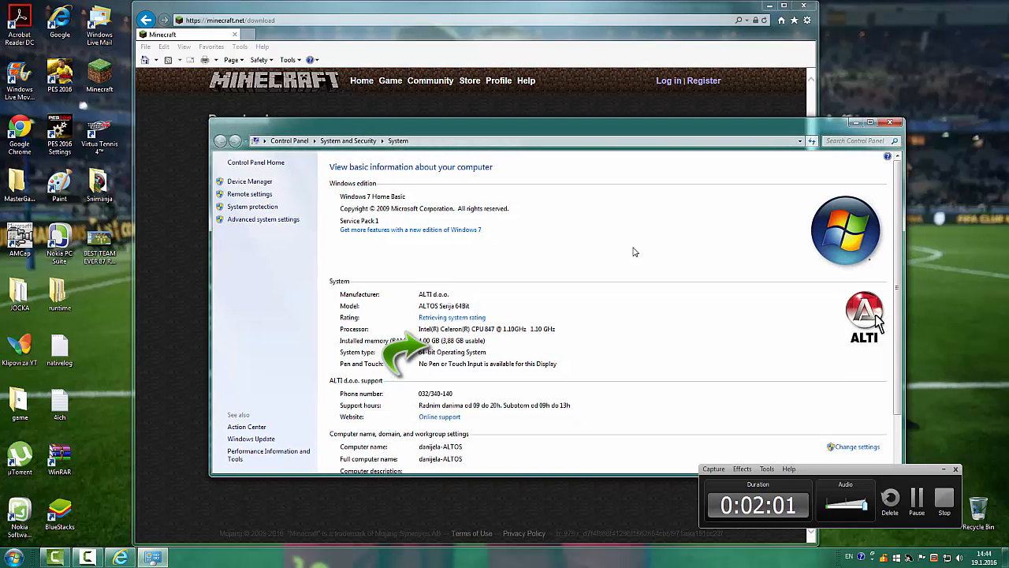
{"action": "scroll", "scroll_direction": "down", "scroll_amount": 3}
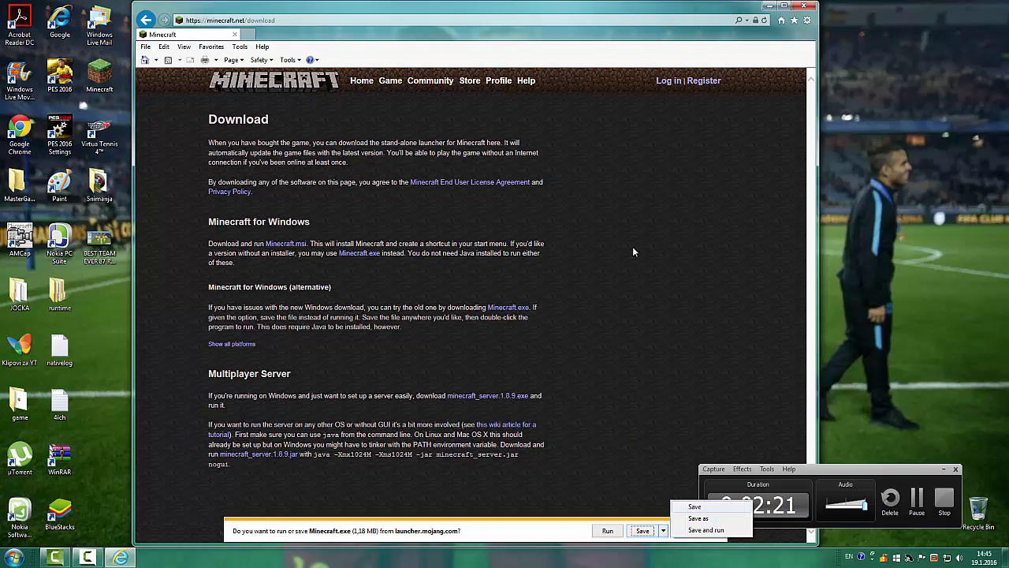
Save Minecraft.exe as 'Minecraft' on the Podaci (D:) drive.
{"action": "left_click", "coordinate": [704, 517]}
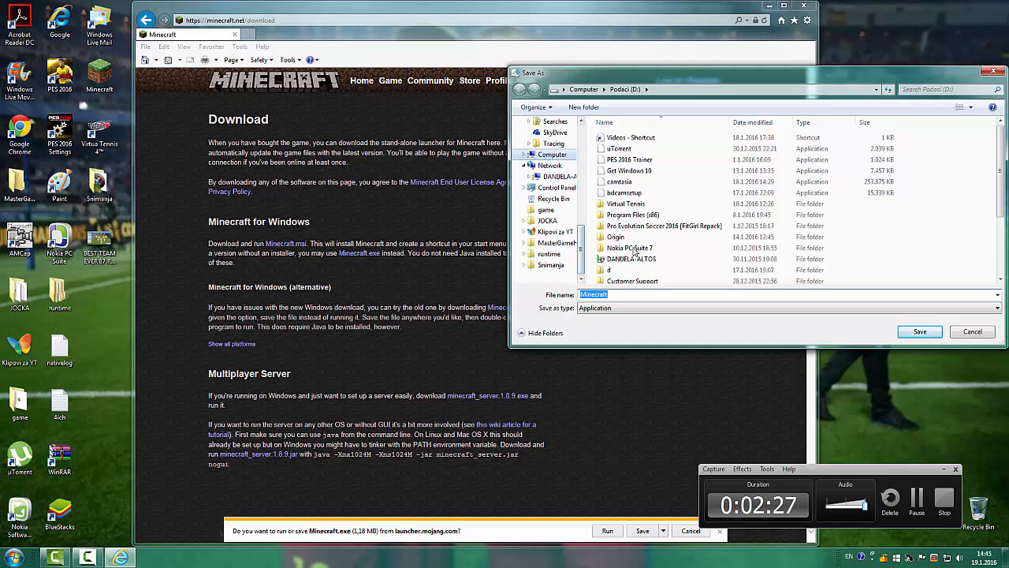
{"action": "left_click", "coordinate": [570, 89]}
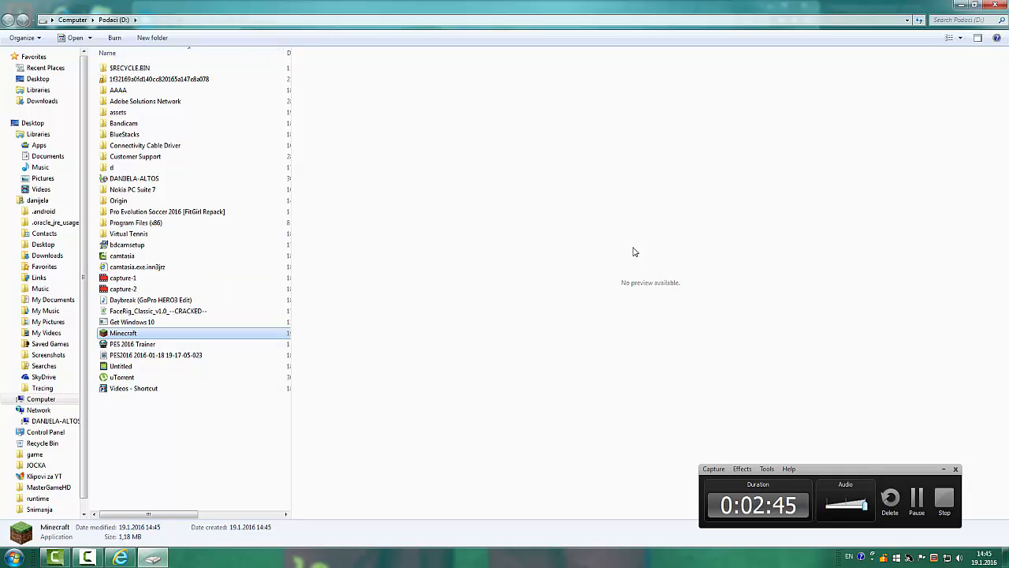
Run Minecraft.exe from drive D, allow it, and relaunch until the updater sets up the runtime.
{"action": "double_click", "coordinate": [123, 333]}
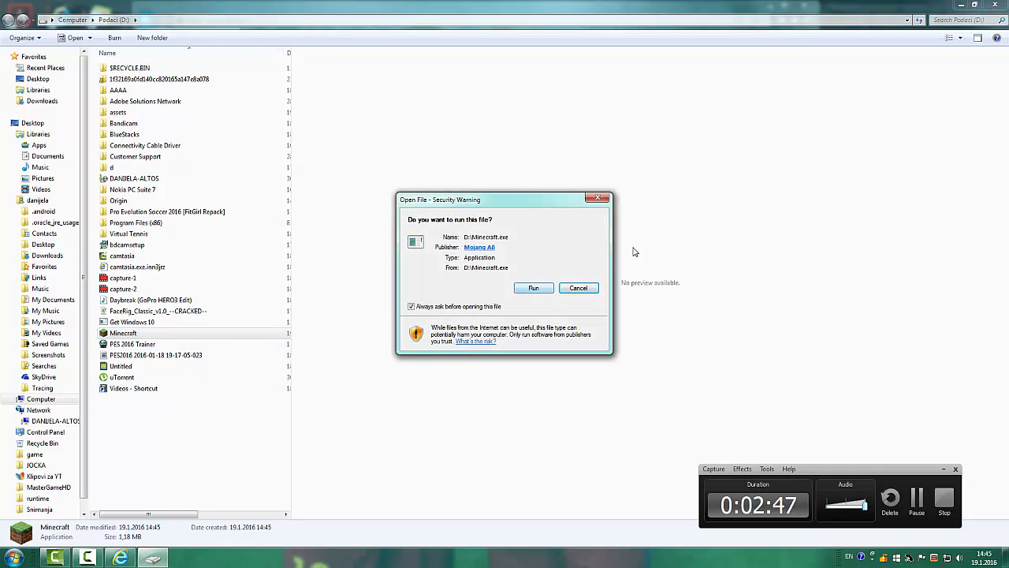
{"action": "left_click", "coordinate": [533, 287]}
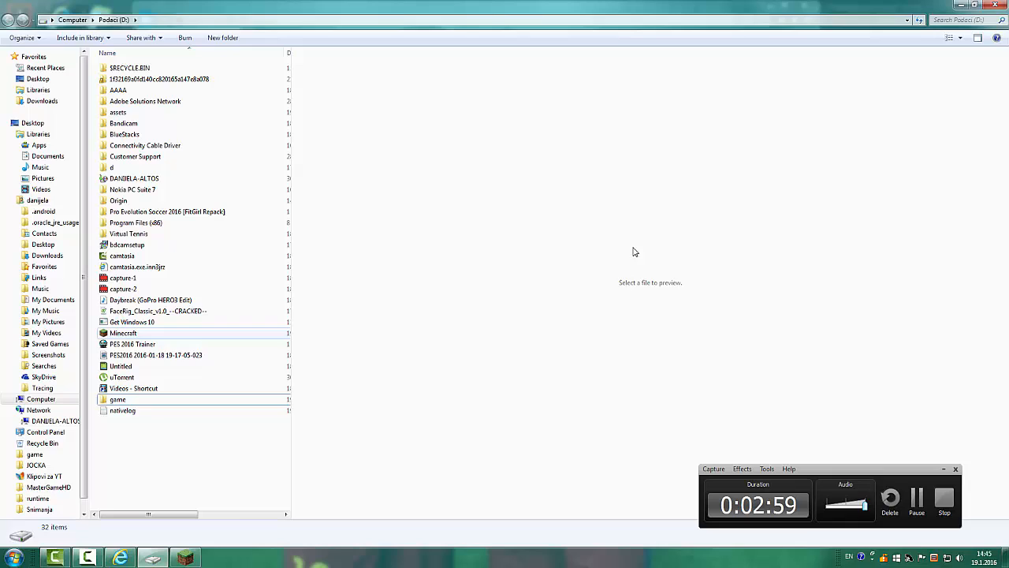
{"action": "left_click", "coordinate": [123, 332]}
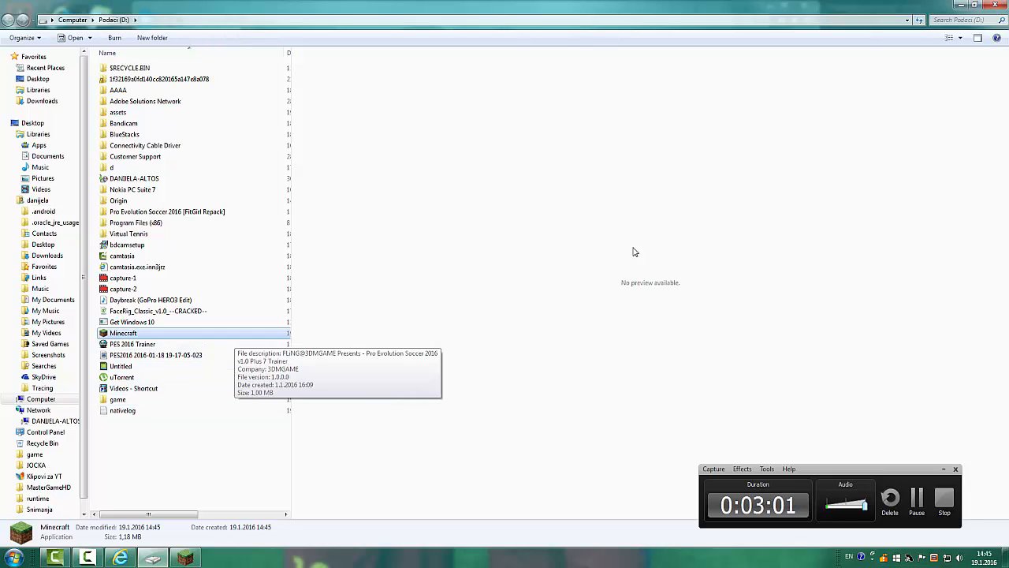
{"action": "double_click", "coordinate": [123, 333]}
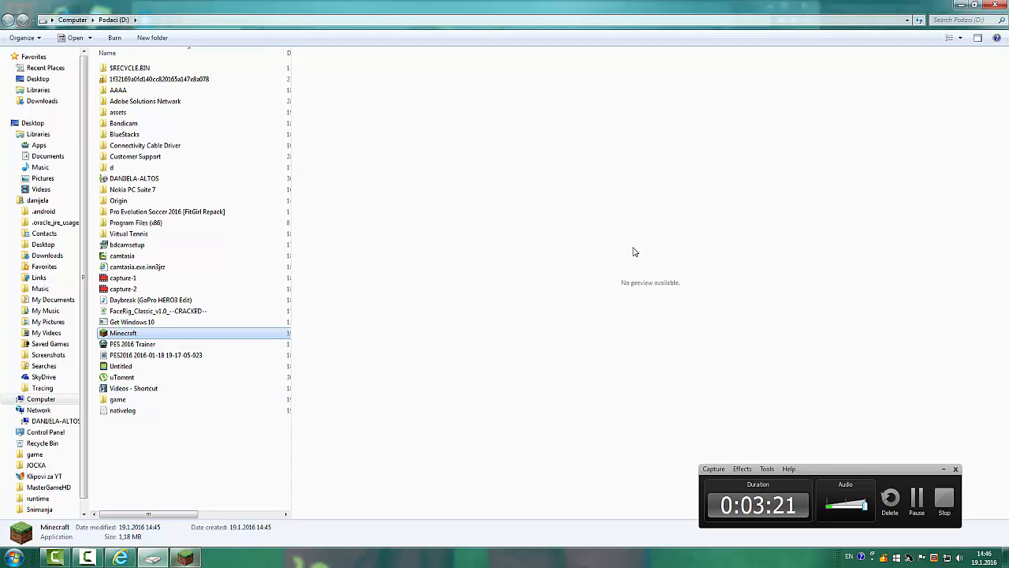
{"action": "double_click", "coordinate": [123, 333]}
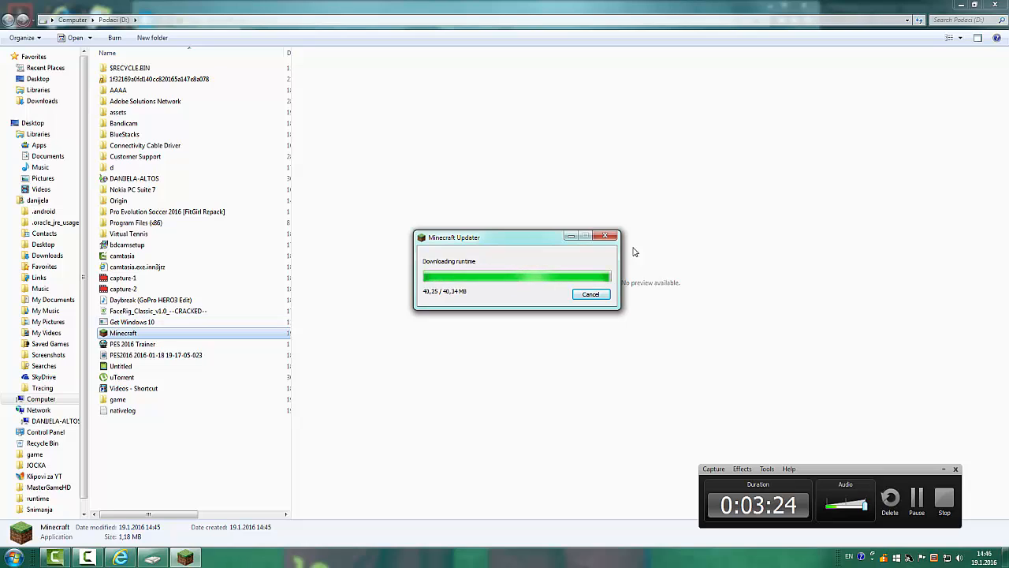
{"action": "right_click", "coordinate": [123, 333]}
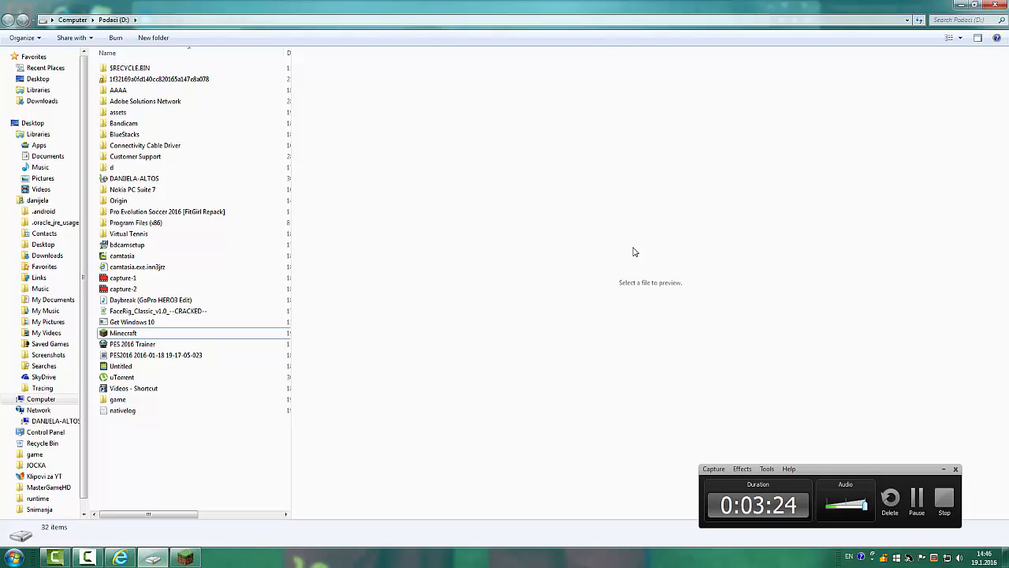
{"action": "double_click", "coordinate": [123, 333]}
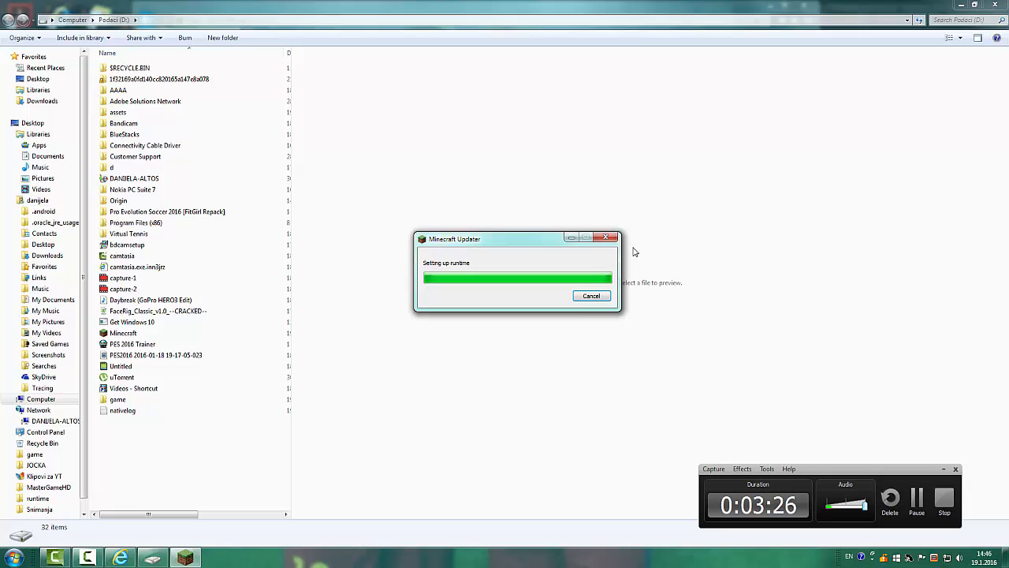
{"action": "left_click", "coordinate": [13, 558]}
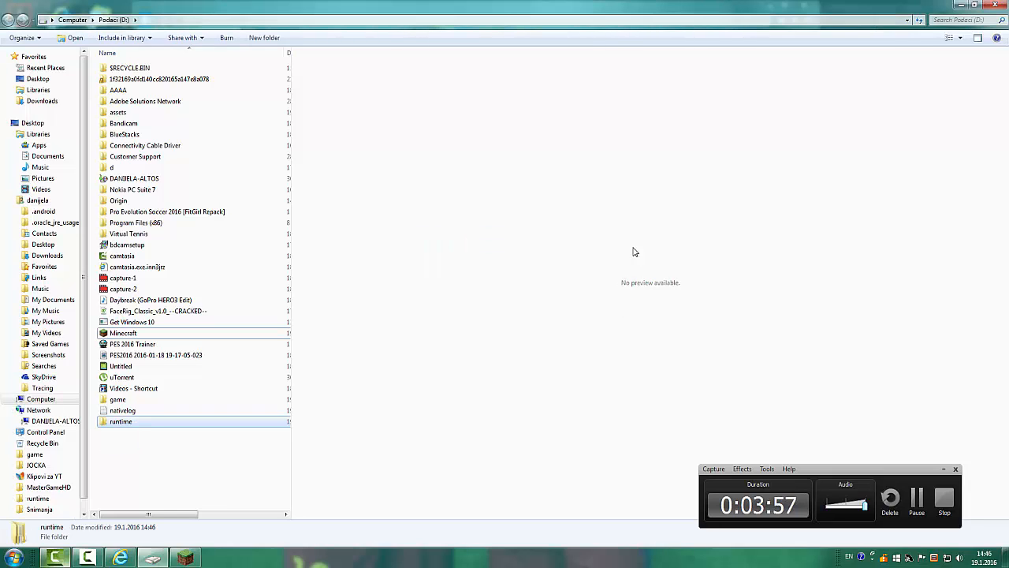
Start Minecraft Launcher 1.6.48 from drive D and close the drive D folder window.
{"action": "double_click", "coordinate": [121, 421]}
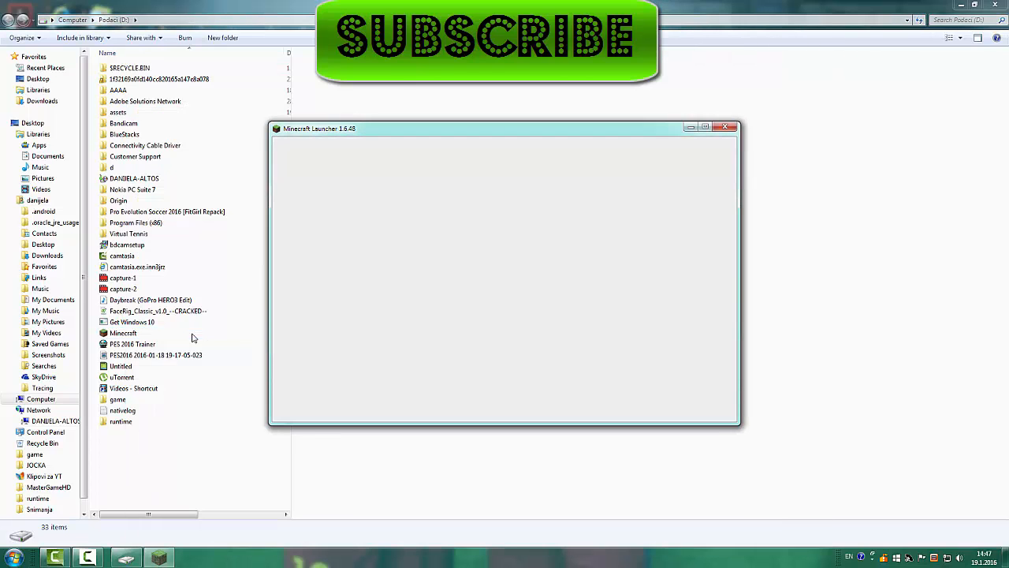
{"action": "left_click", "coordinate": [725, 127]}
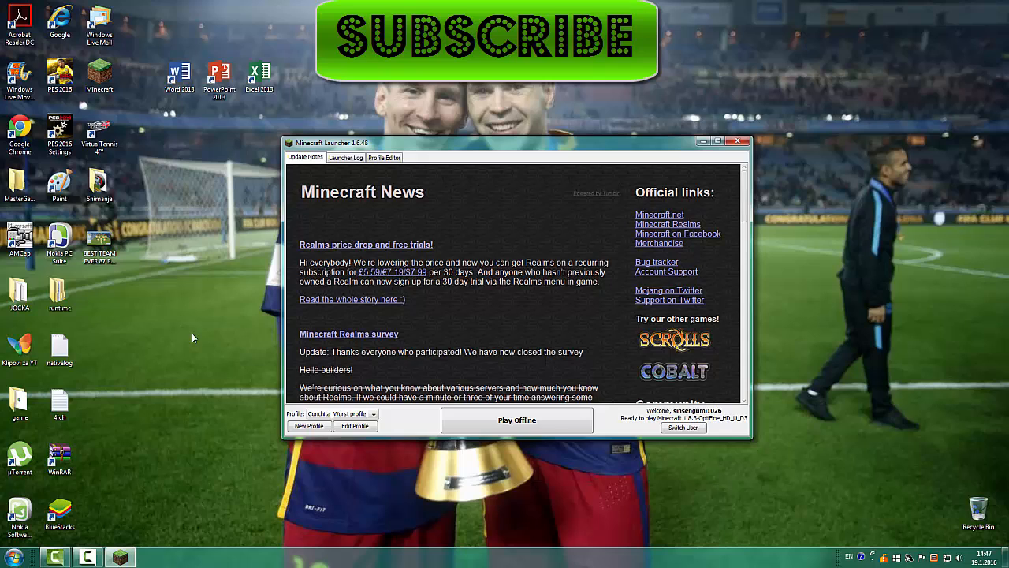
Choose Switch User at the launcher's bottom right.
{"action": "left_click", "coordinate": [683, 427]}
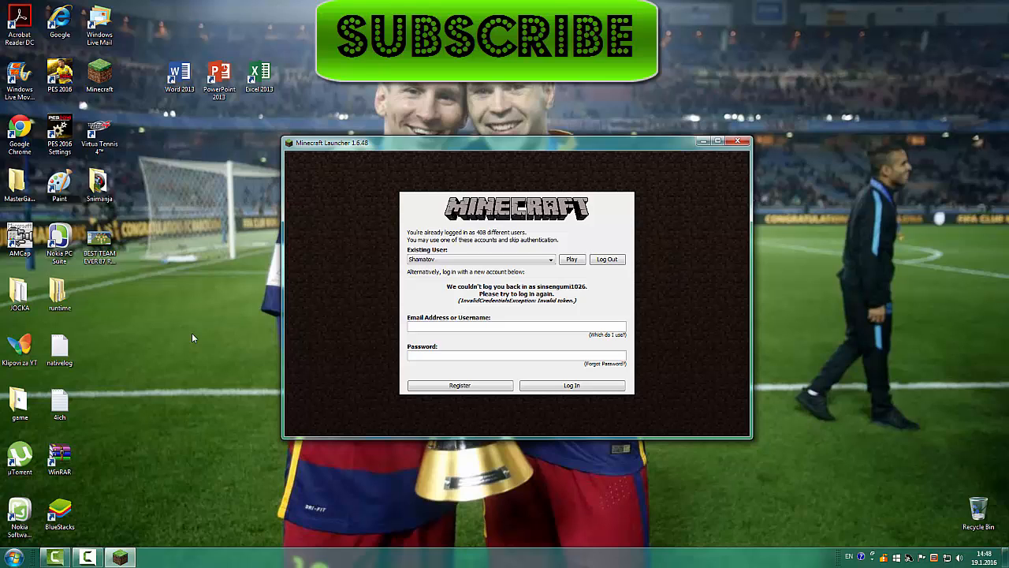
{"action": "left_click", "coordinate": [515, 326]}
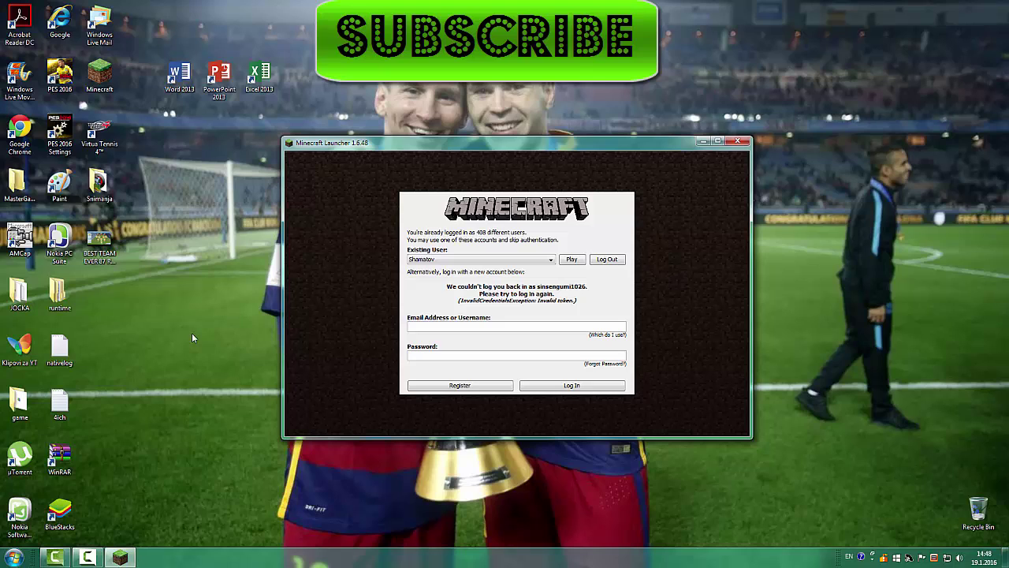
{"action": "left_click", "coordinate": [515, 326]}
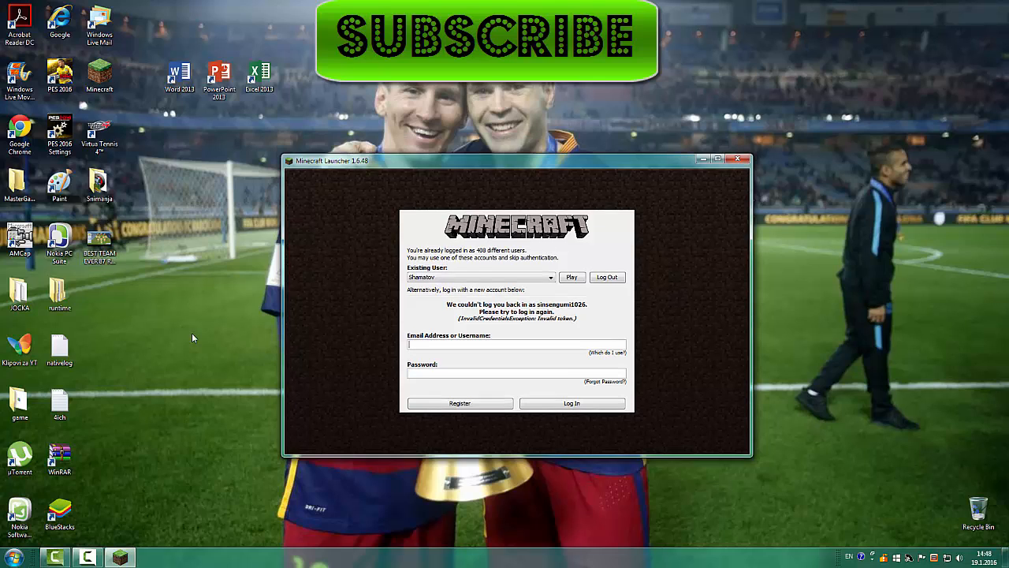
{"action": "left_click_drag", "start_coordinate": [331, 160], "coordinate": [301, 108]}
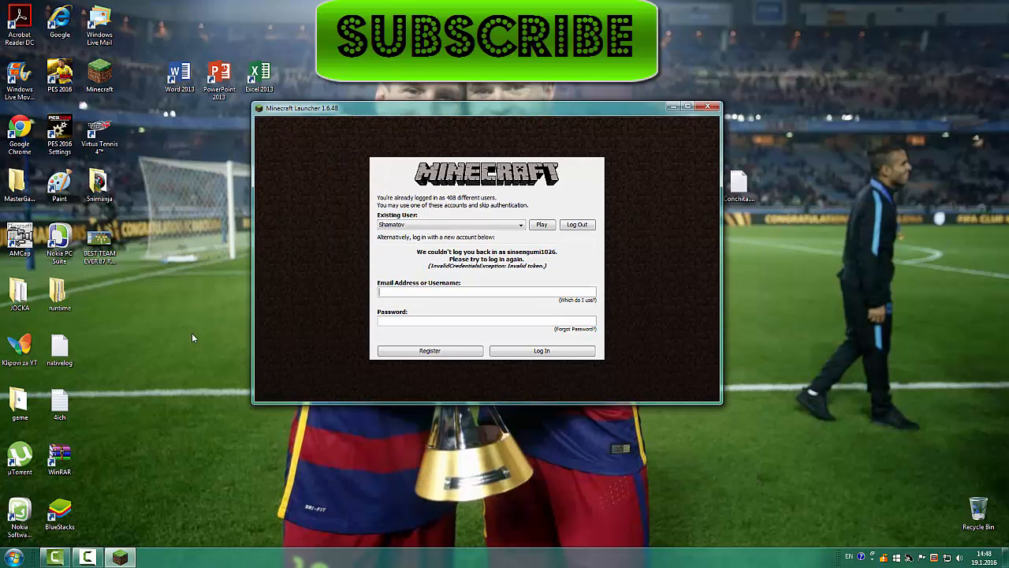